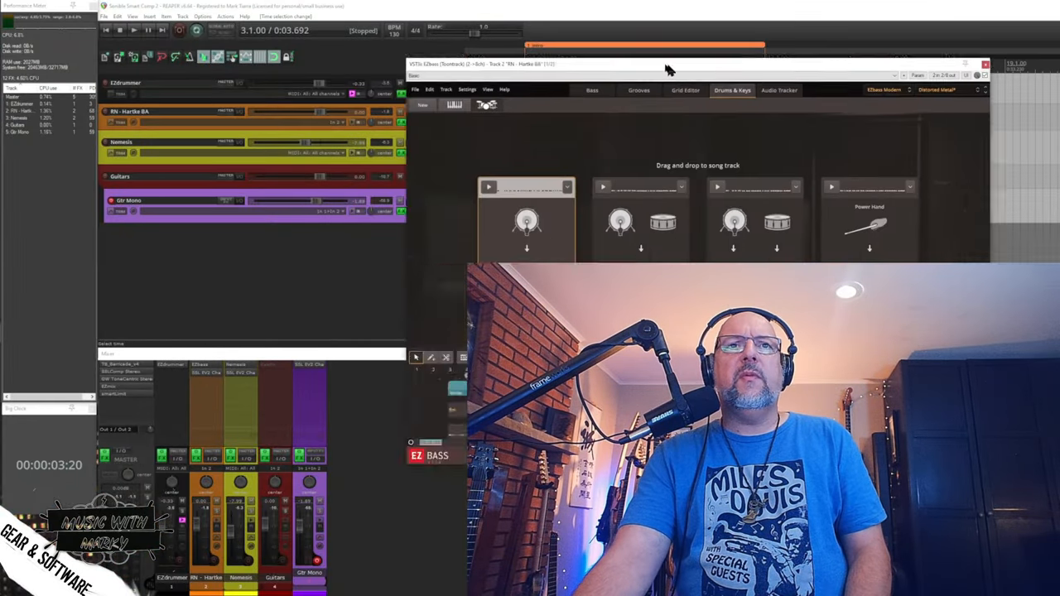
Step: Close the EZbass and Nemesis plugin windows to reveal the project tracks
click(404, 96)
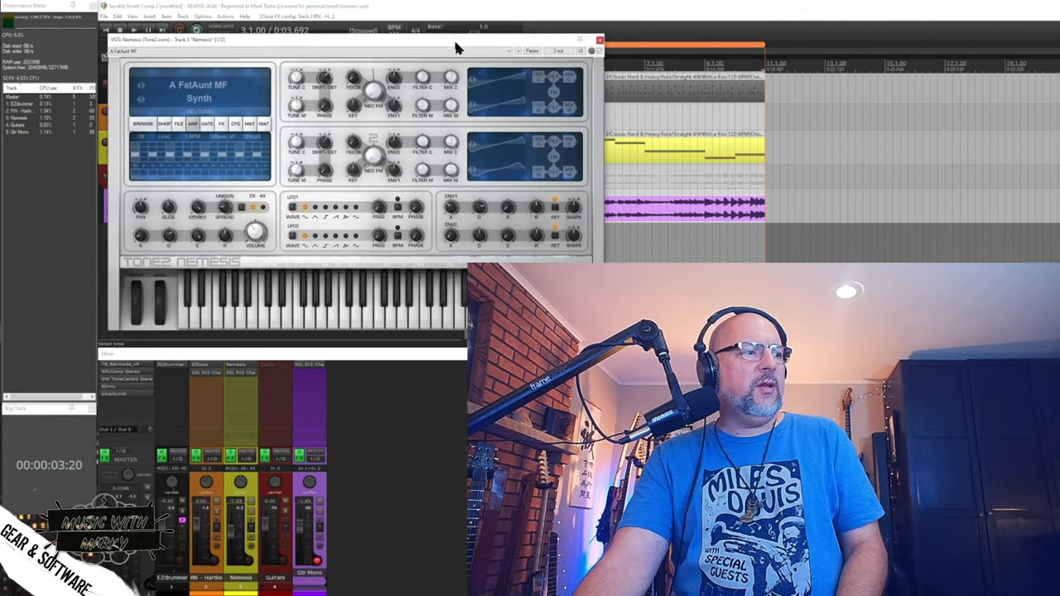
click(600, 40)
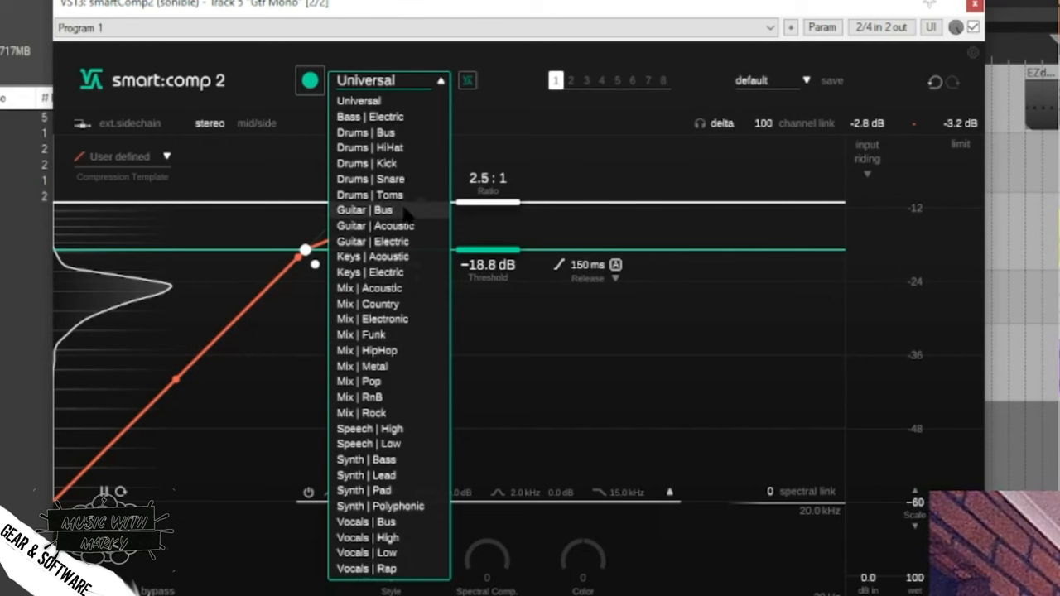
Step: Pick the Guitar | Acoustic profile and learn a −25.7 dB threshold with 2.0:1 ratio
click(376, 225)
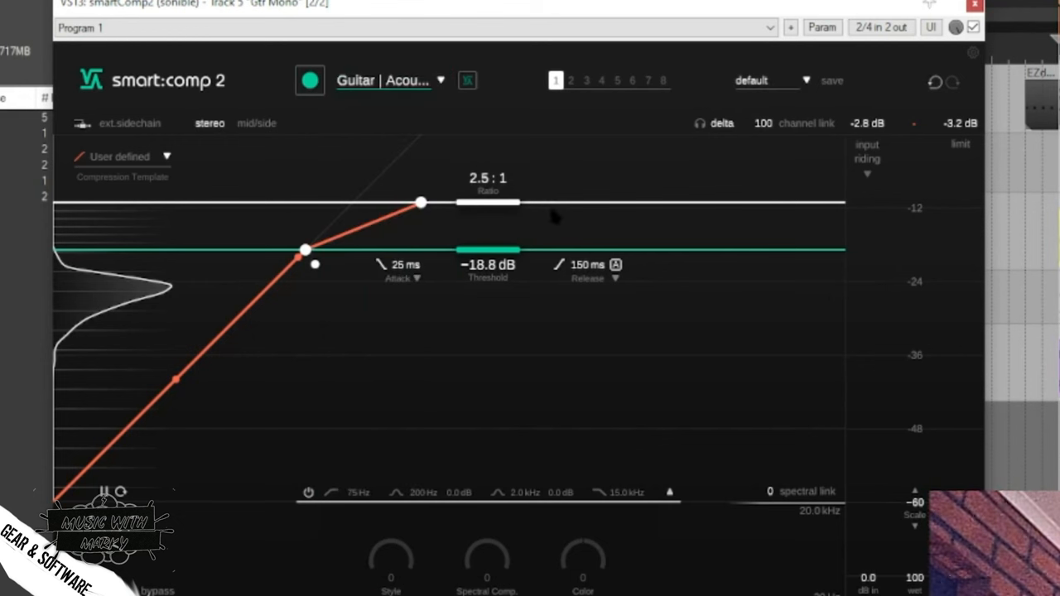
mouse_move(309, 80)
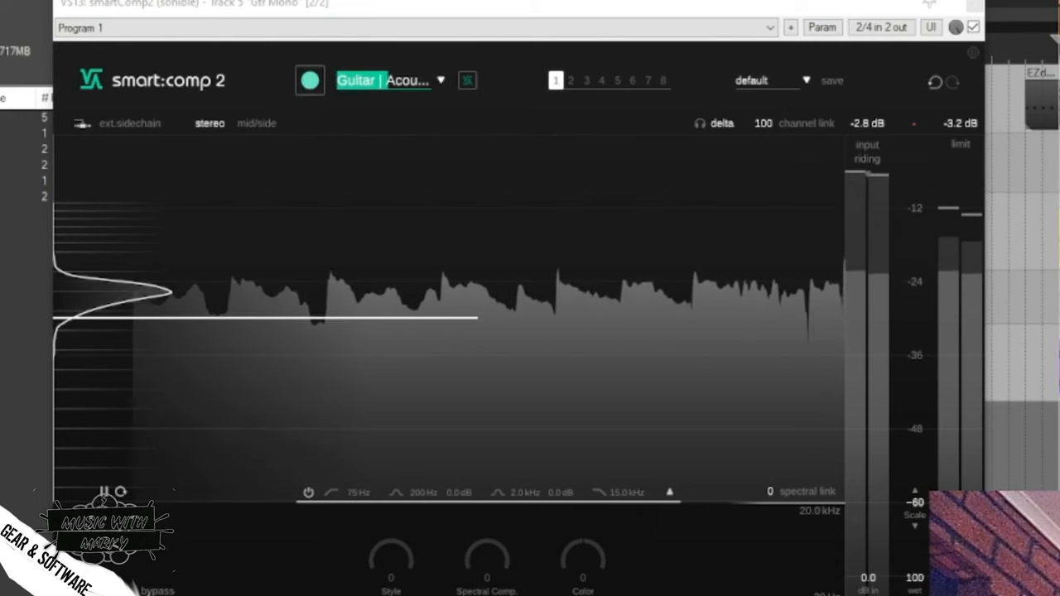
click(467, 81)
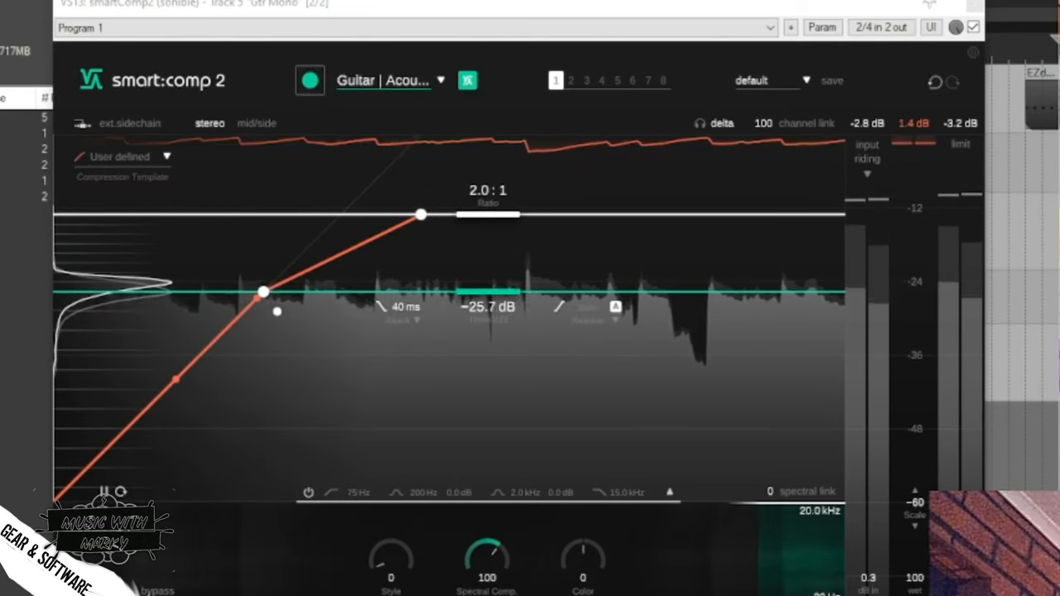